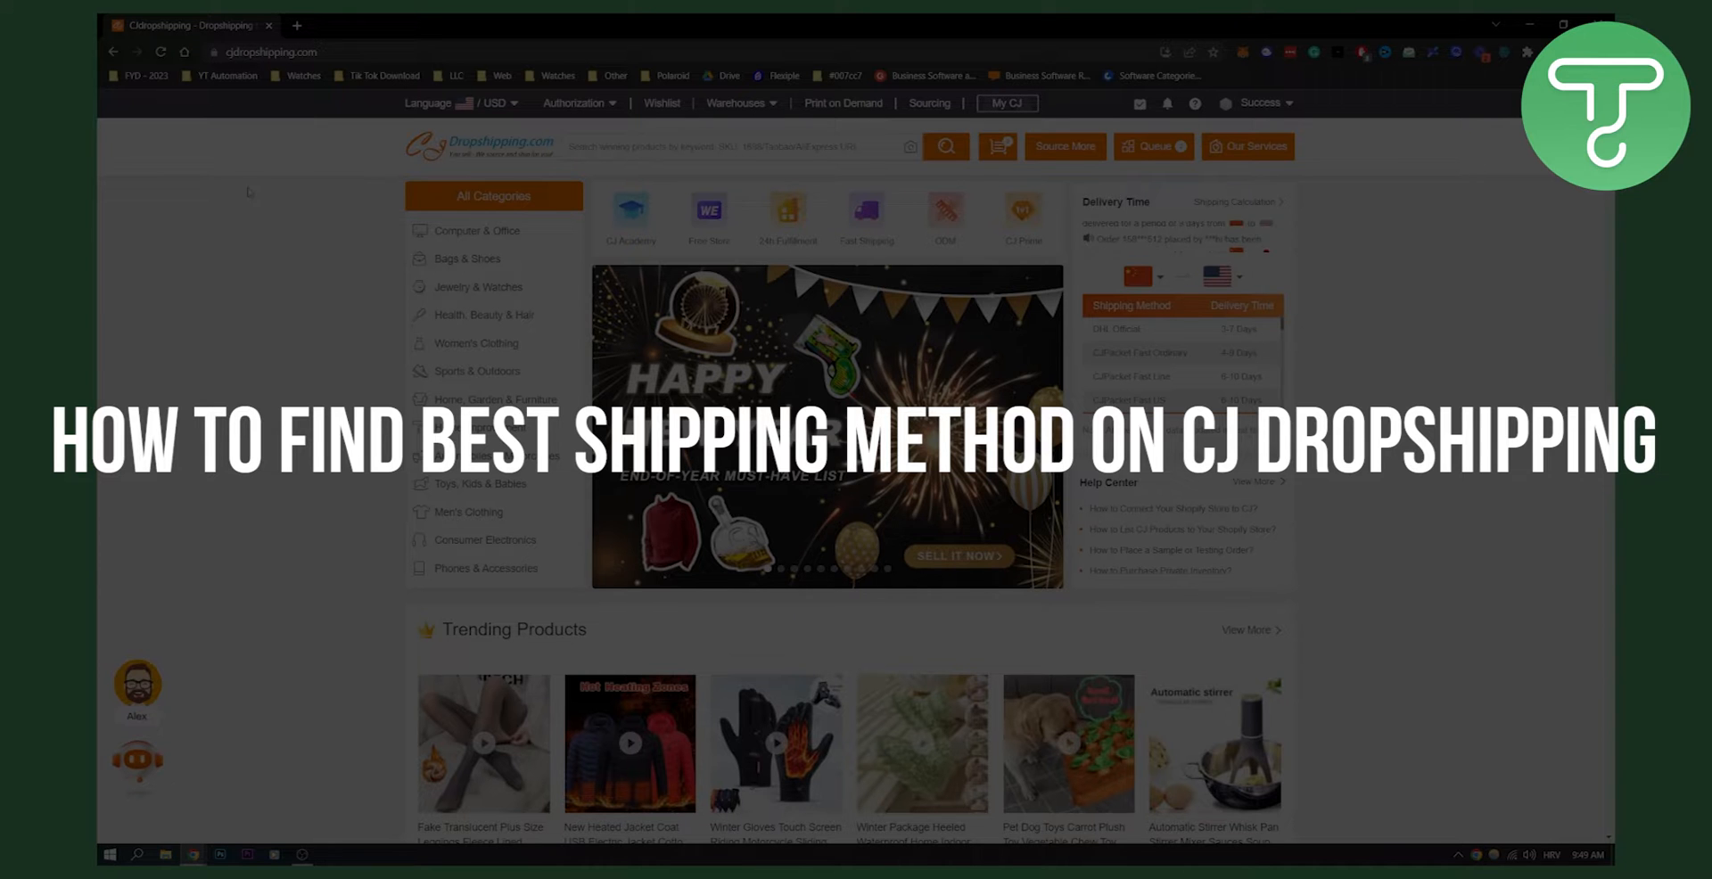
Step: Scroll through the homepage, then expand the Delivery Time widget's ship-from country list showing China selected
{"action": "left_click", "coordinate": [1261, 103]}
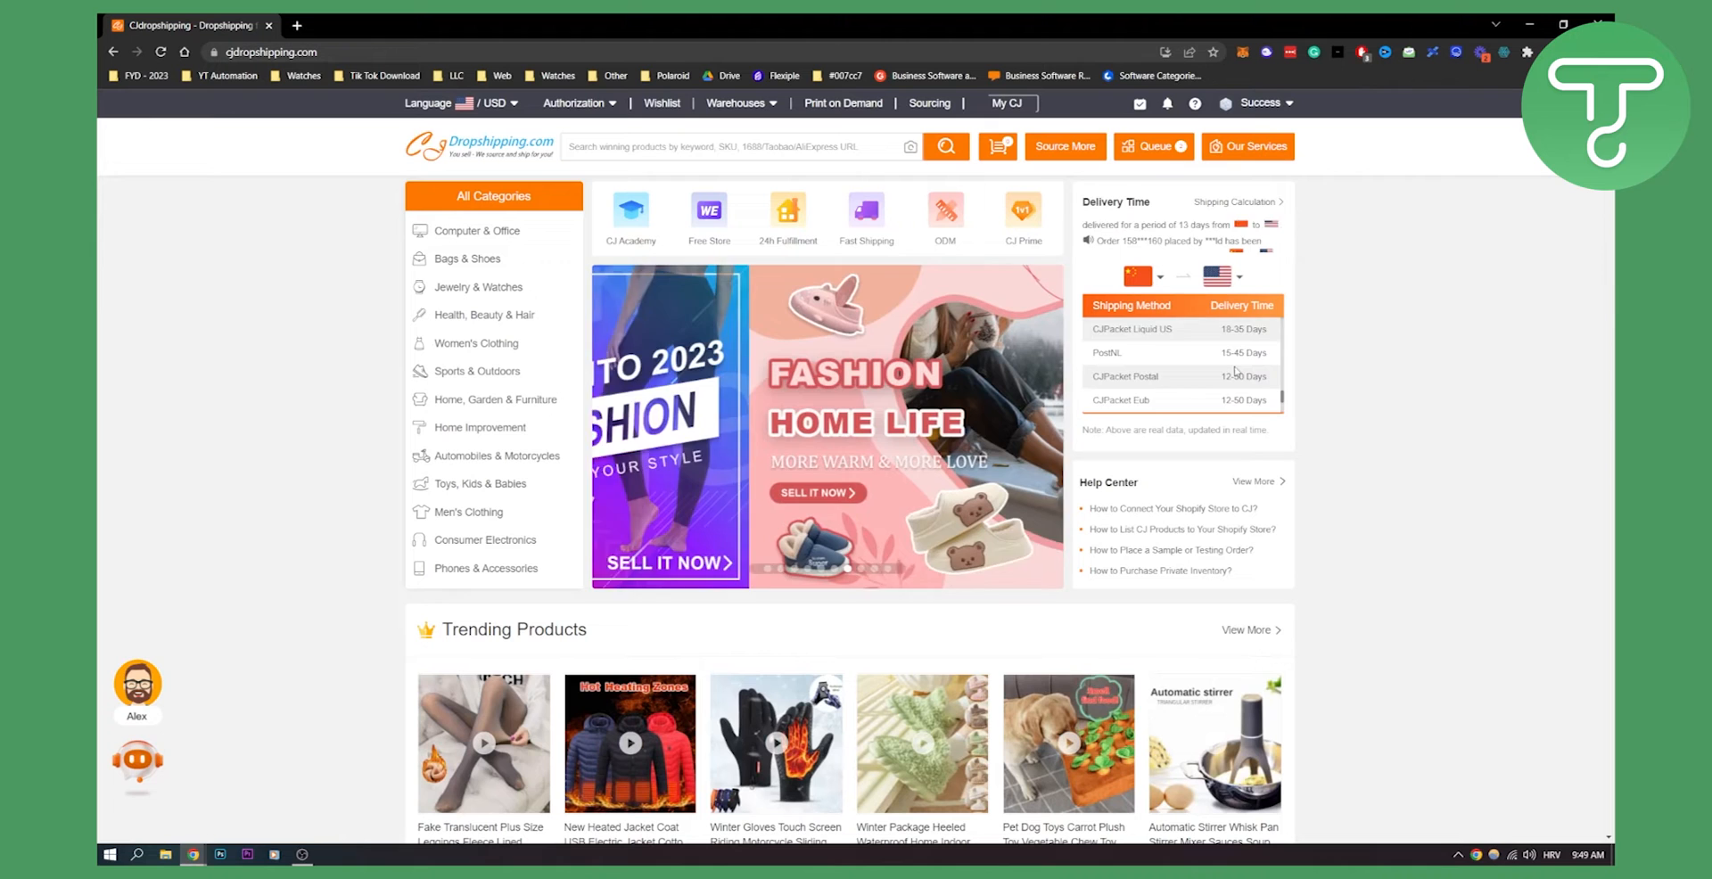
{"action": "scroll", "scroll_direction": "down", "scroll_amount": 3}
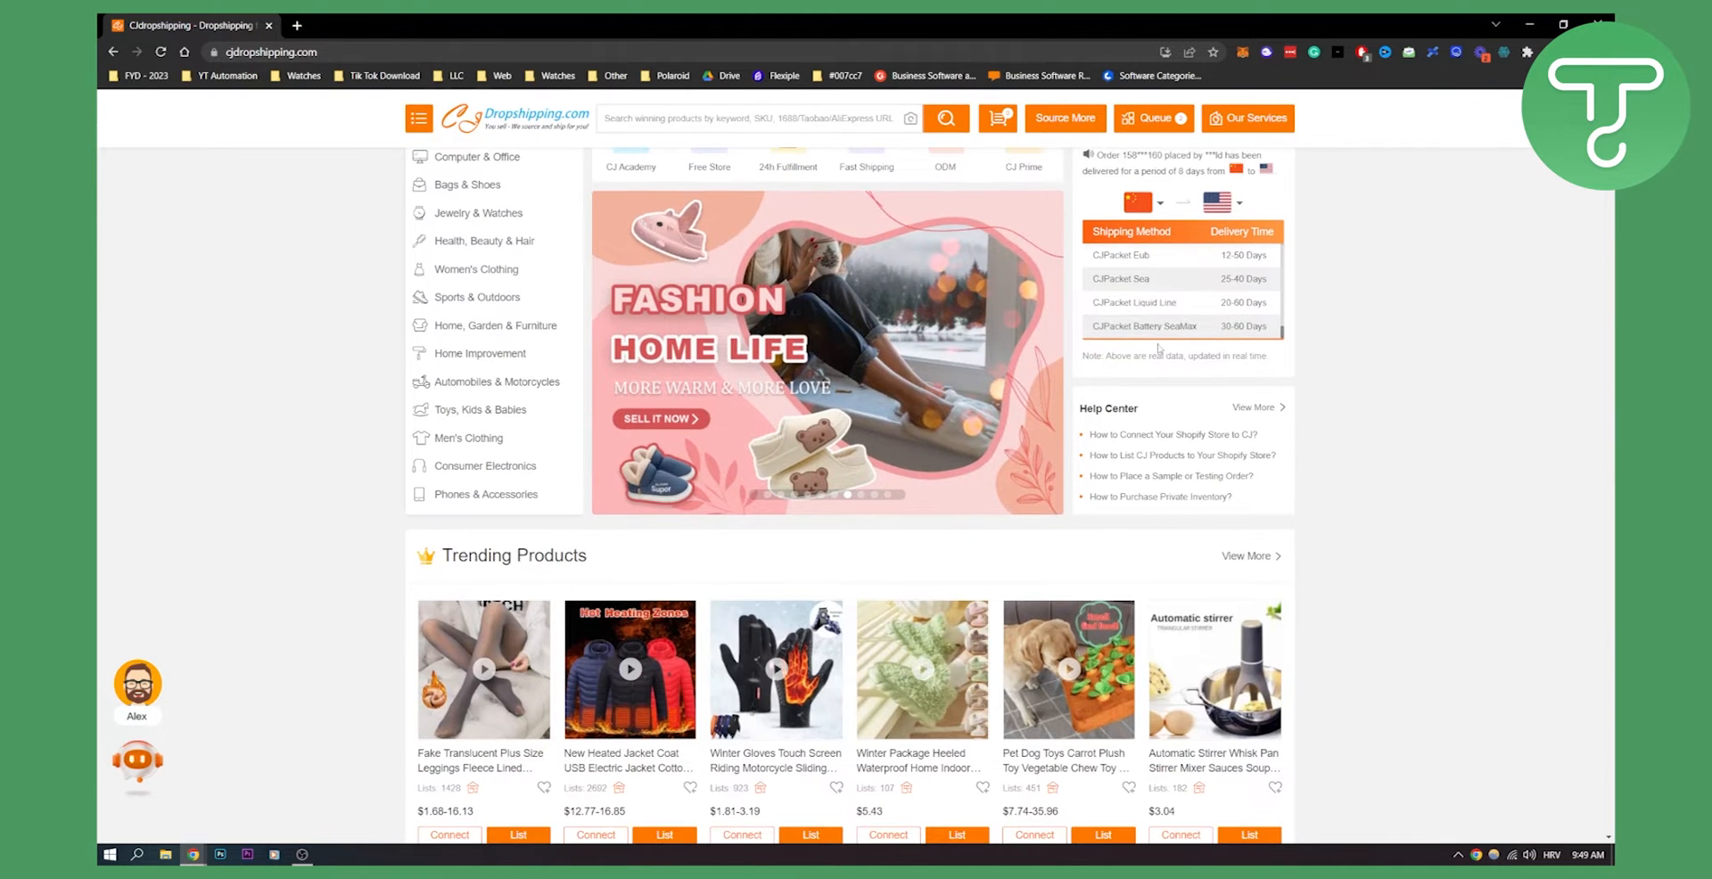
{"action": "scroll", "scroll_direction": "up", "scroll_amount": 3}
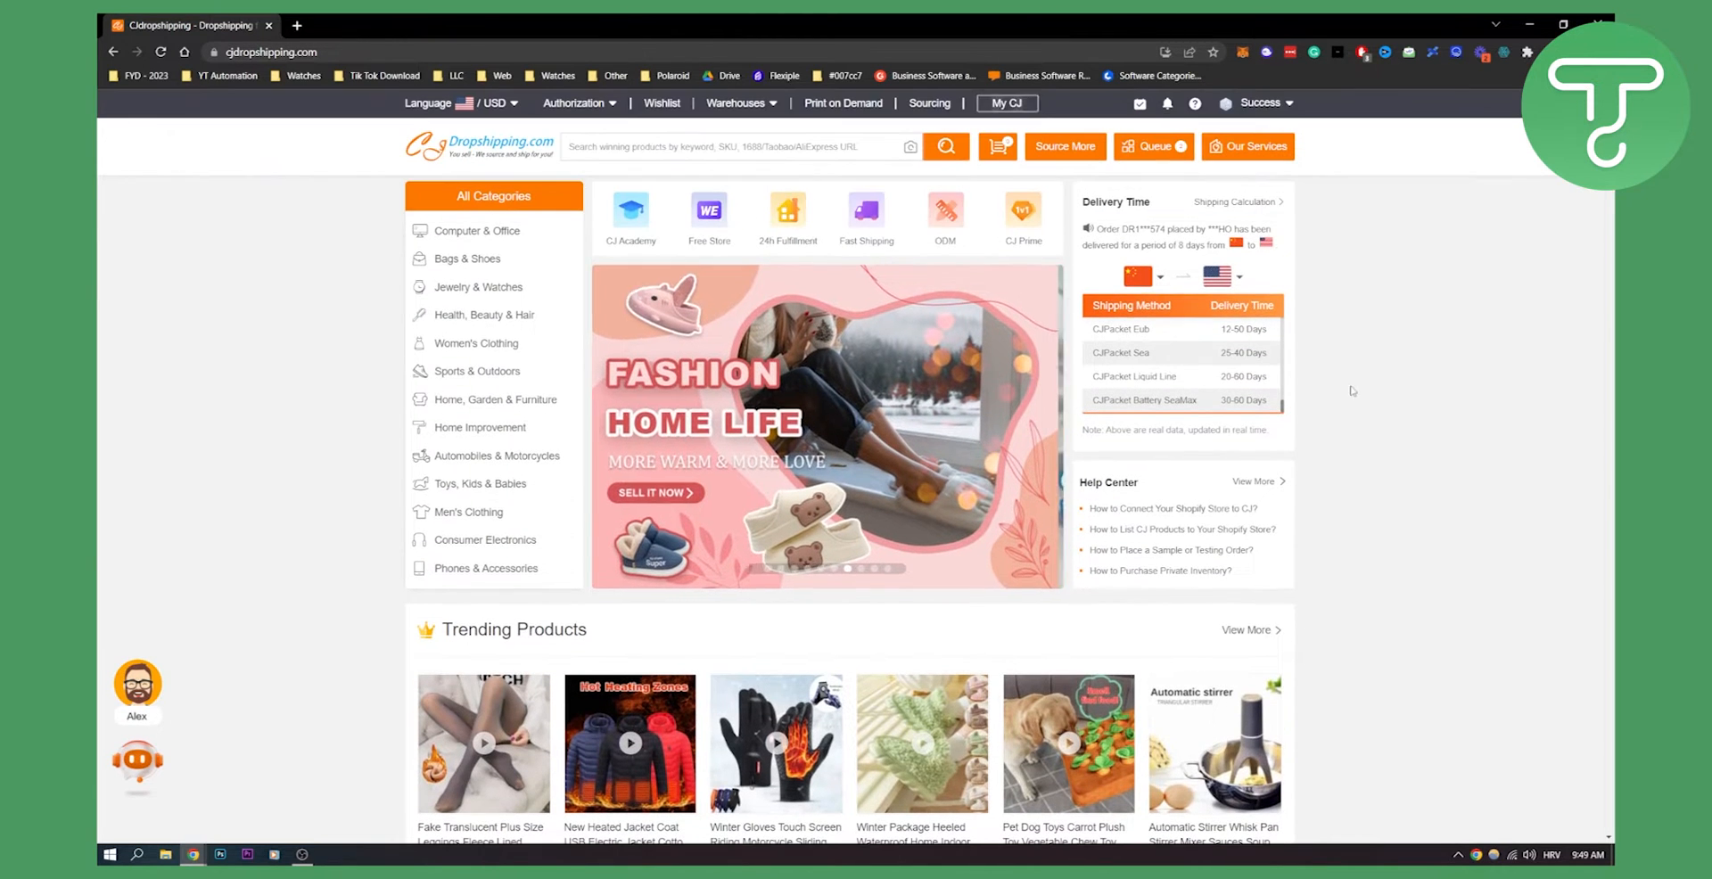
{"action": "left_click", "coordinate": [1143, 276]}
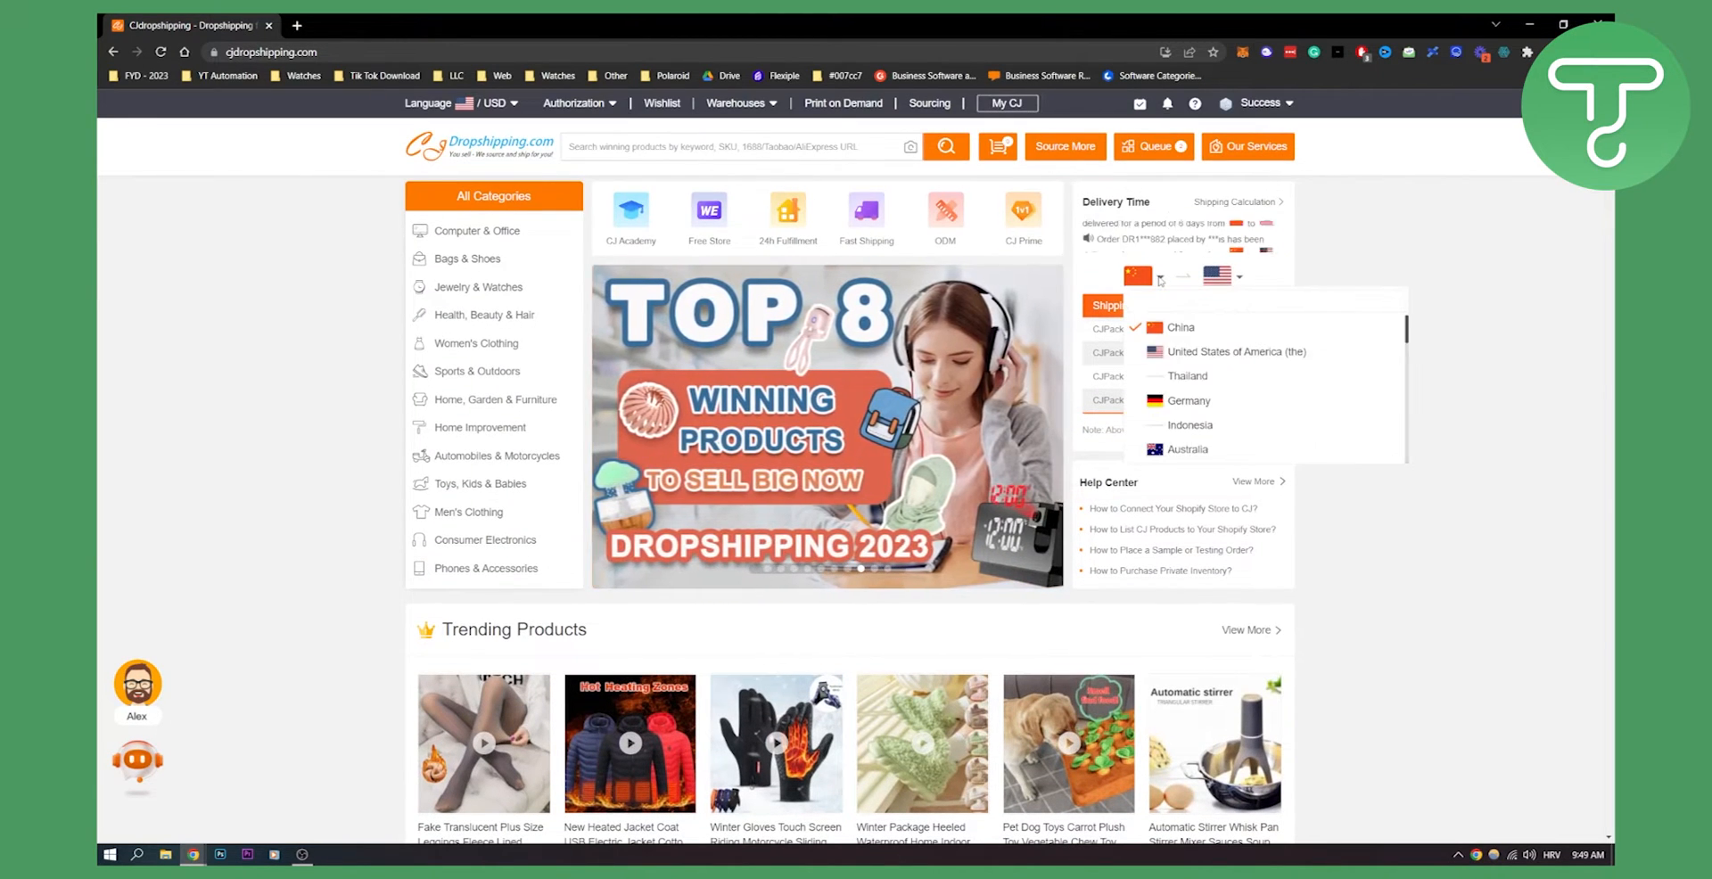
{"action": "mouse_move", "coordinate": [1188, 380]}
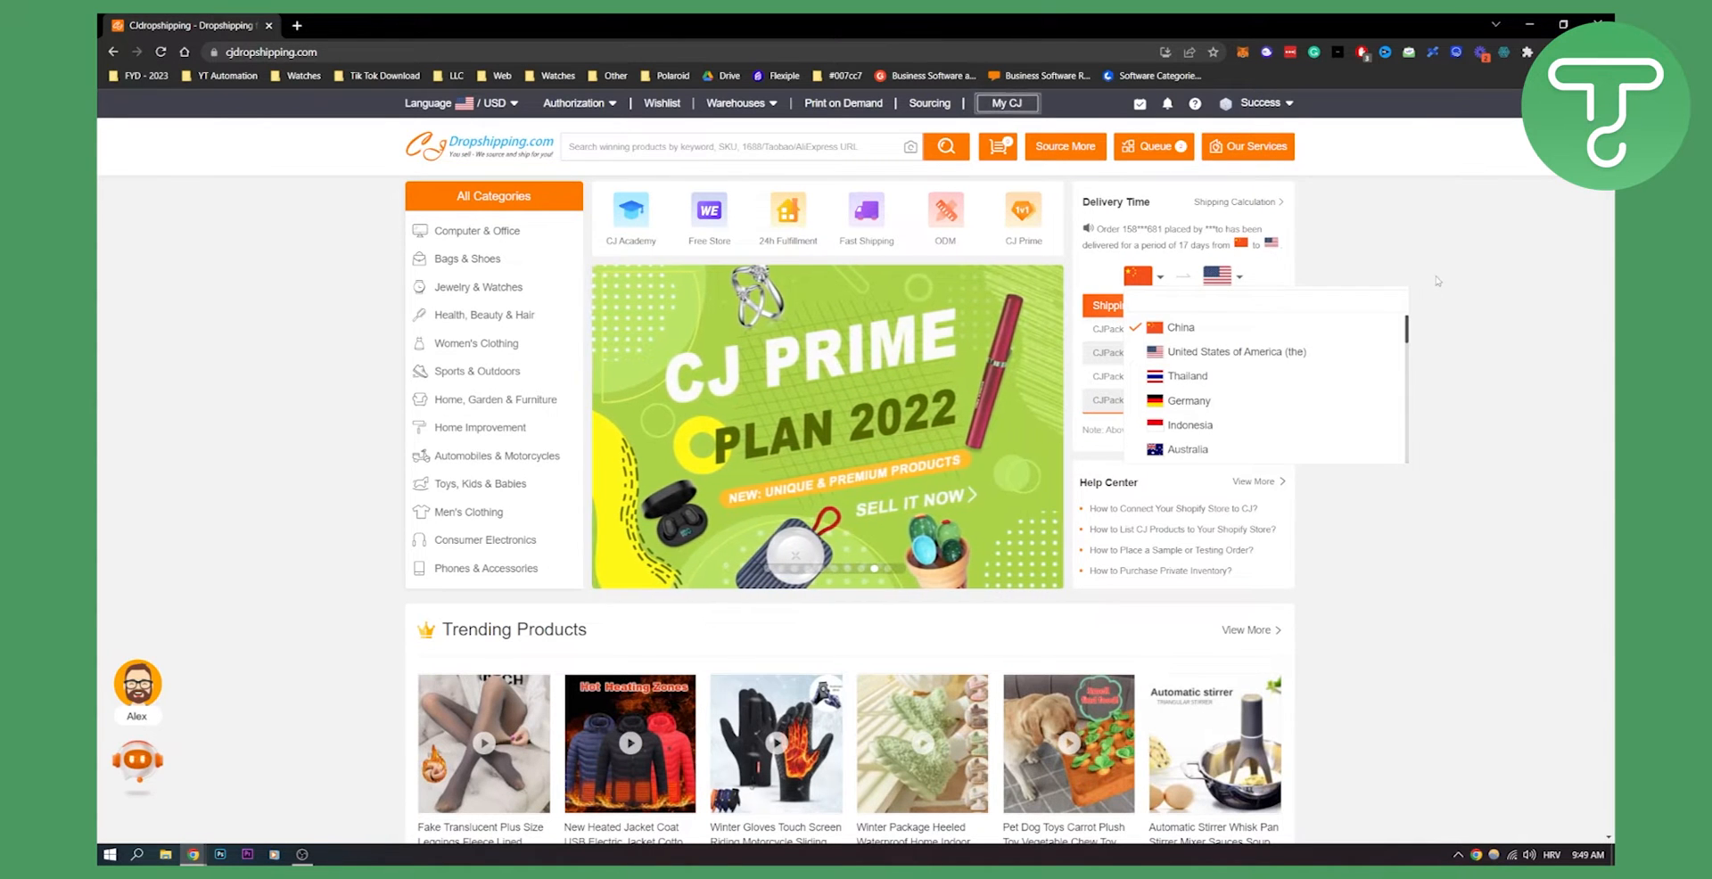
{"action": "left_click", "coordinate": [1181, 328]}
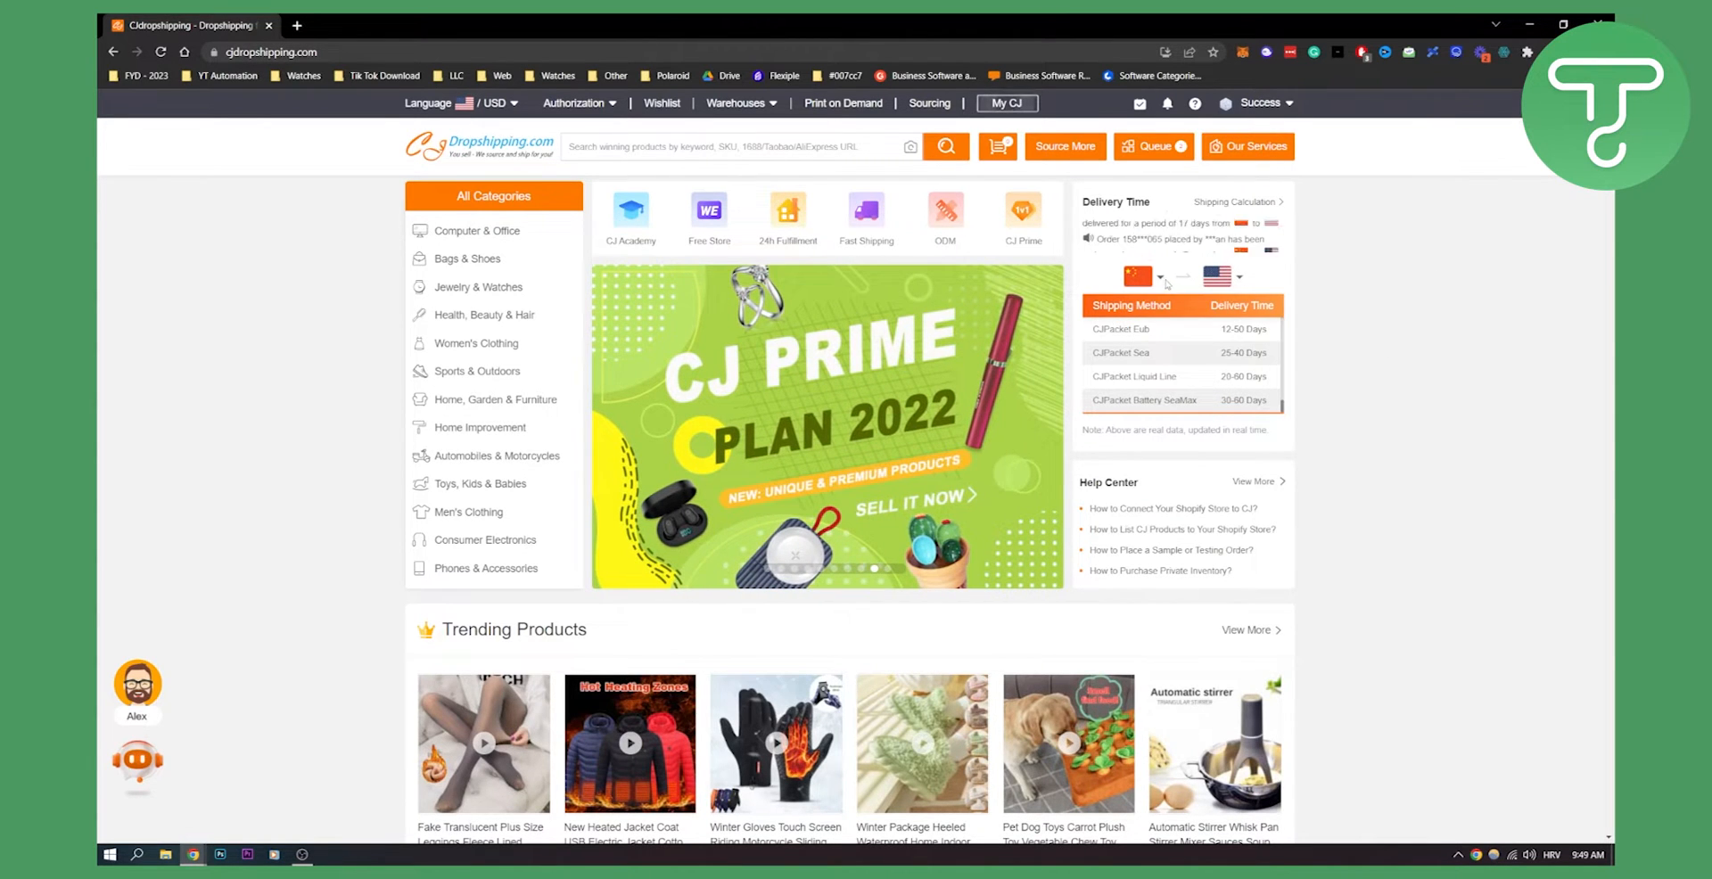
{"action": "left_click", "coordinate": [1143, 276]}
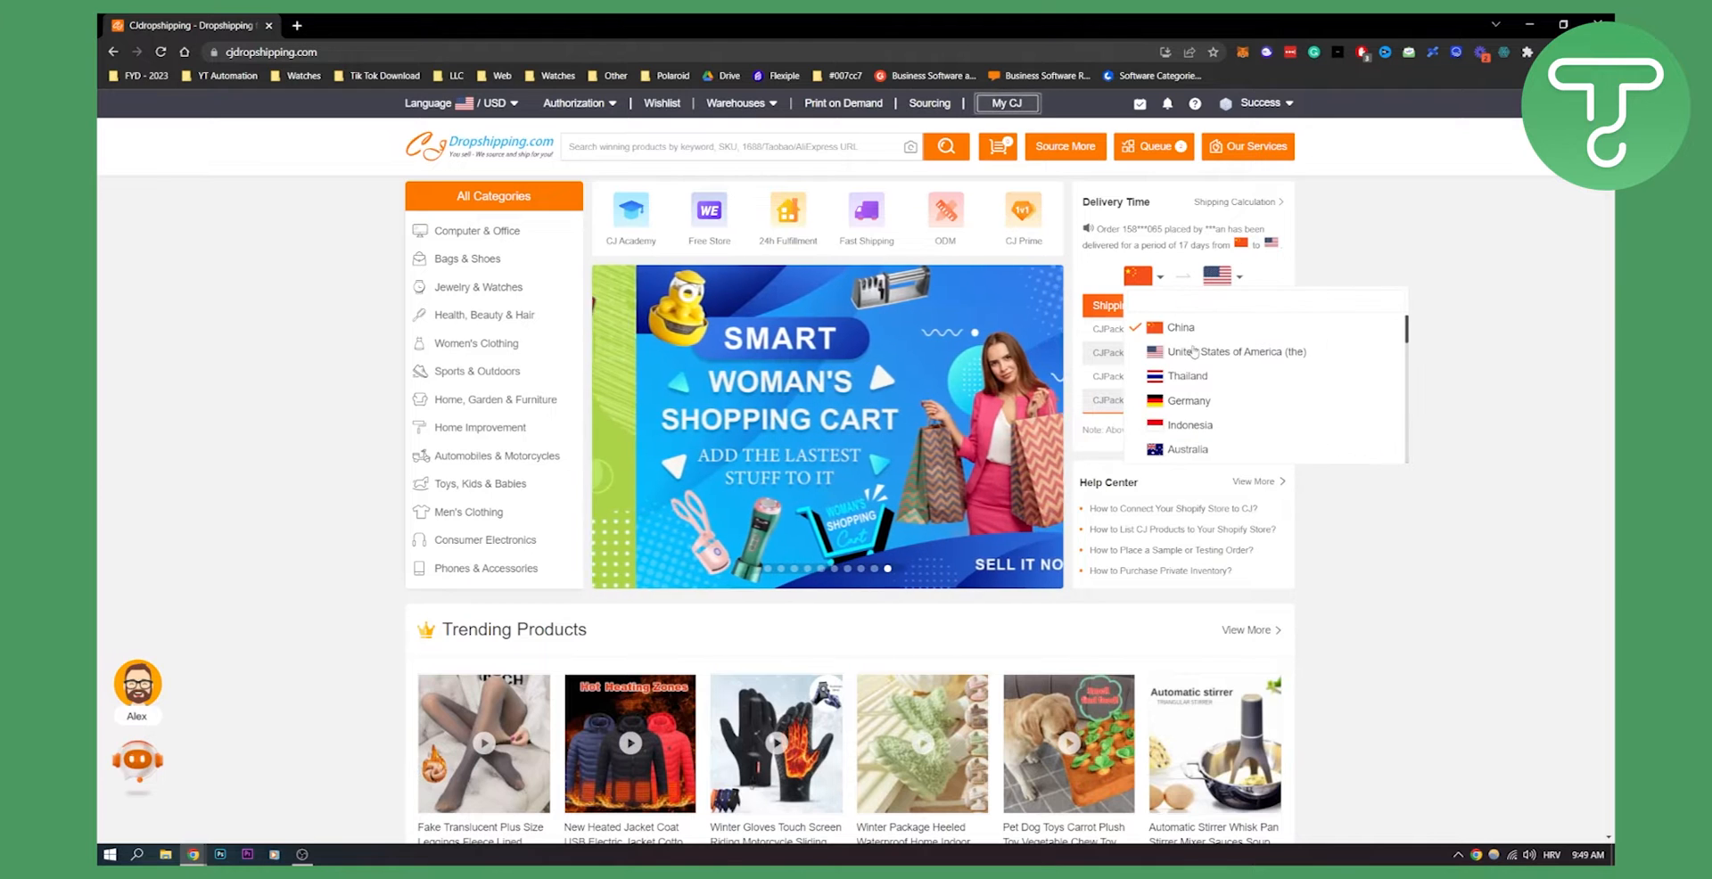
Step: Switch the delivery estimate's ship-from country to United States of America
{"action": "left_click", "coordinate": [1234, 352]}
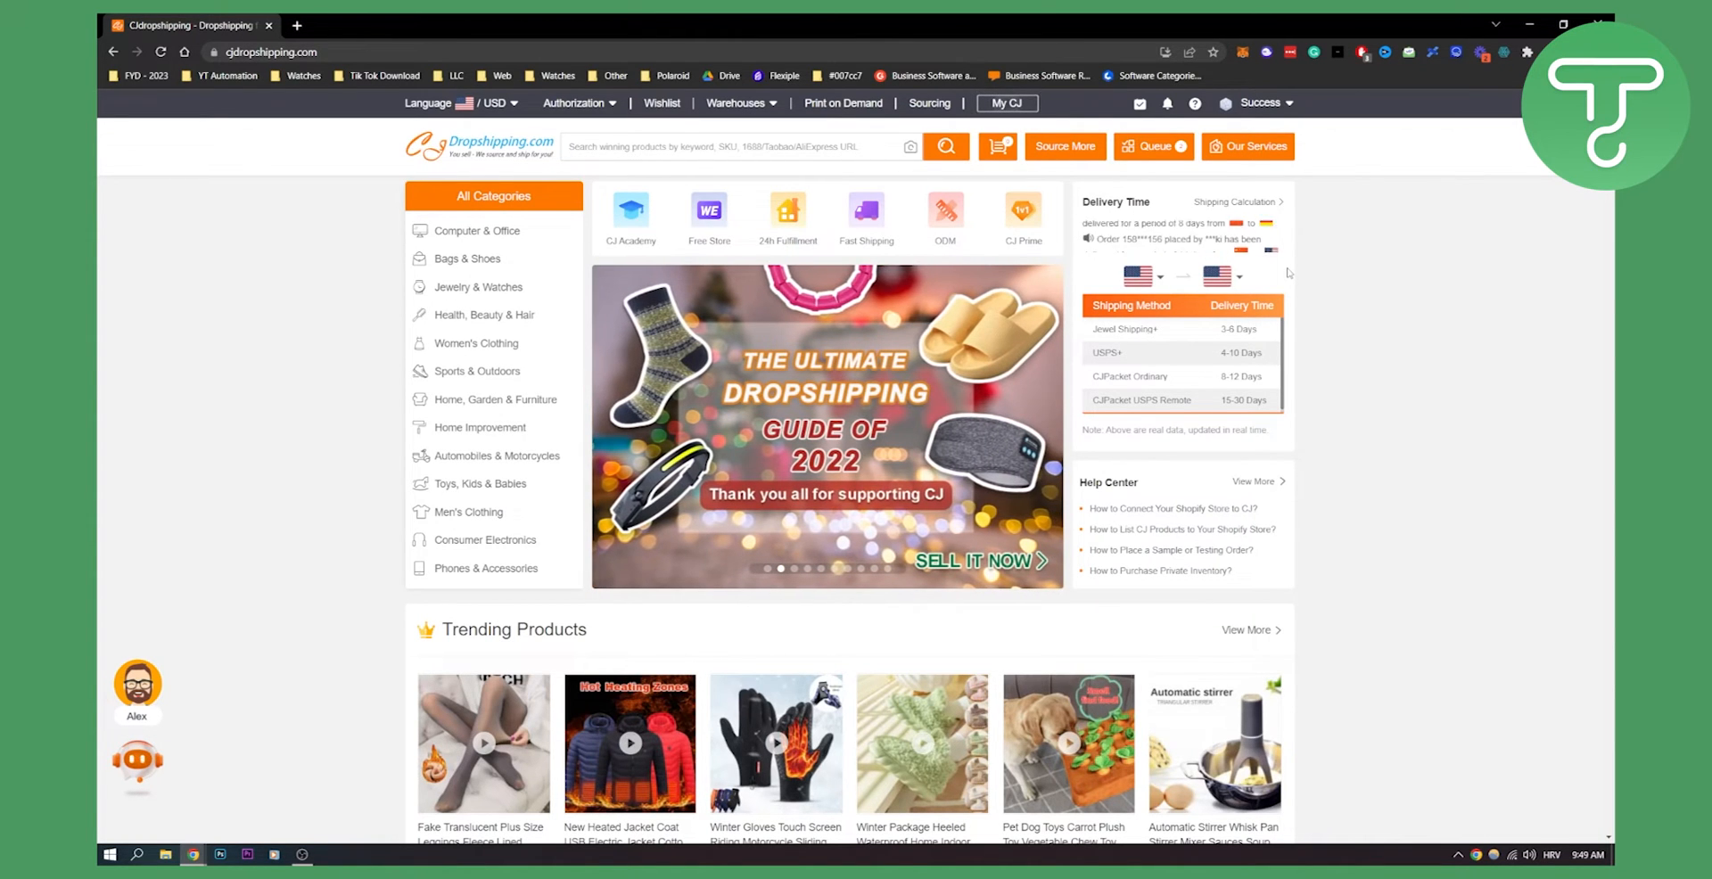
{"action": "mouse_move", "coordinate": [1234, 201]}
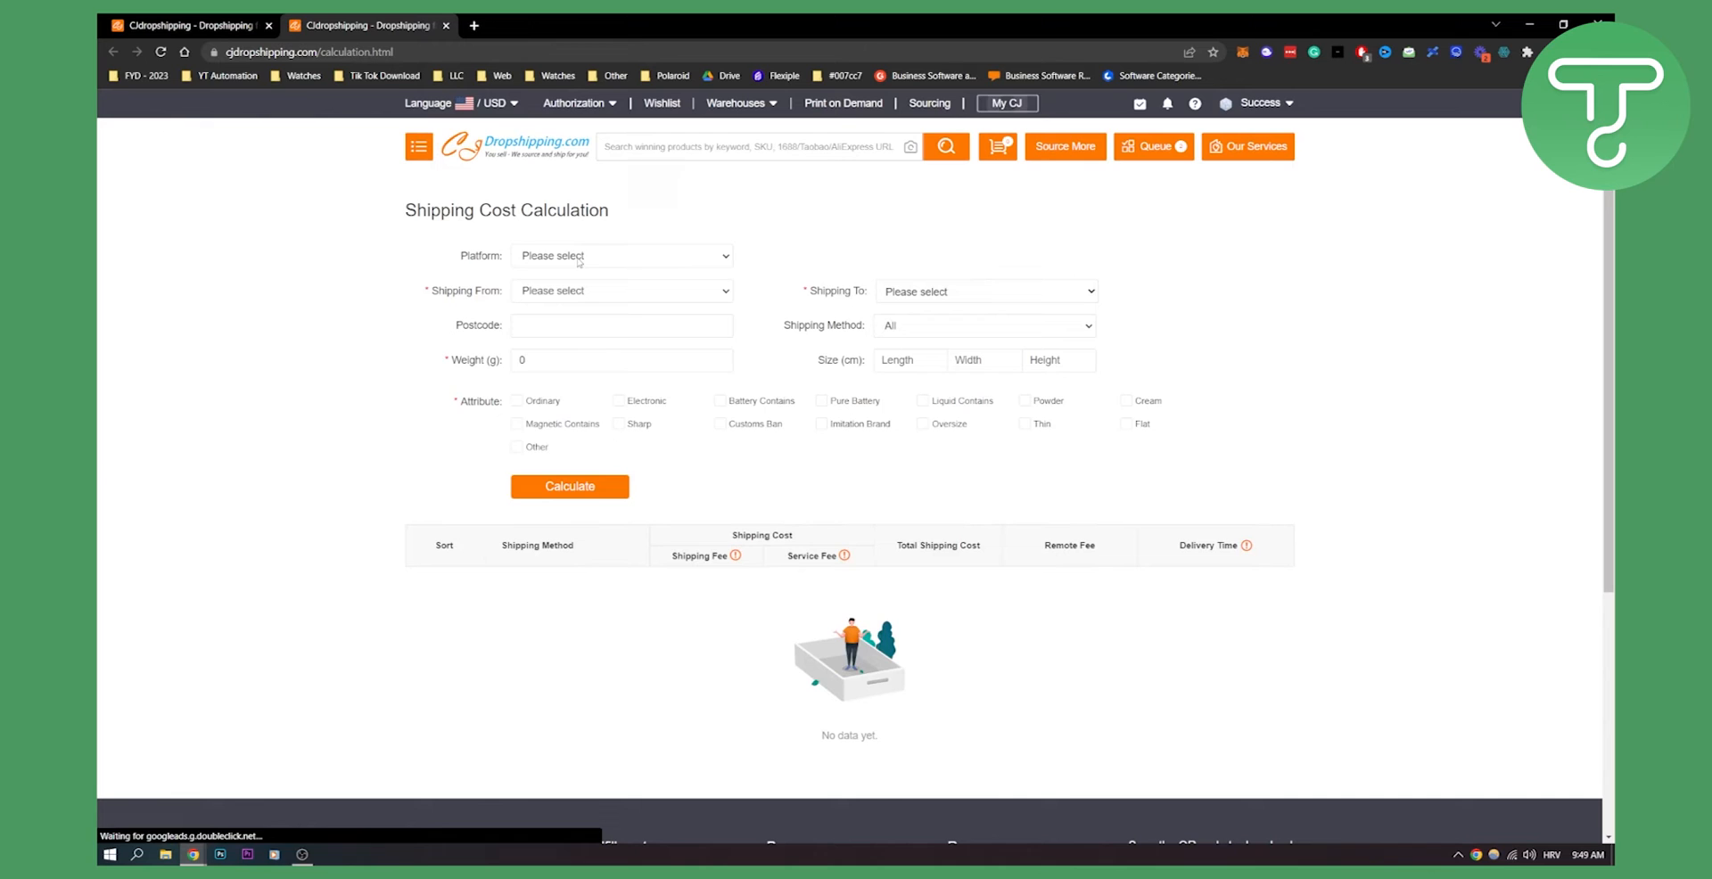
Step: Set Platform to Shopify, Shipping From to China and Shipping To to Mali in the cost calculator
{"action": "left_click", "coordinate": [621, 255]}
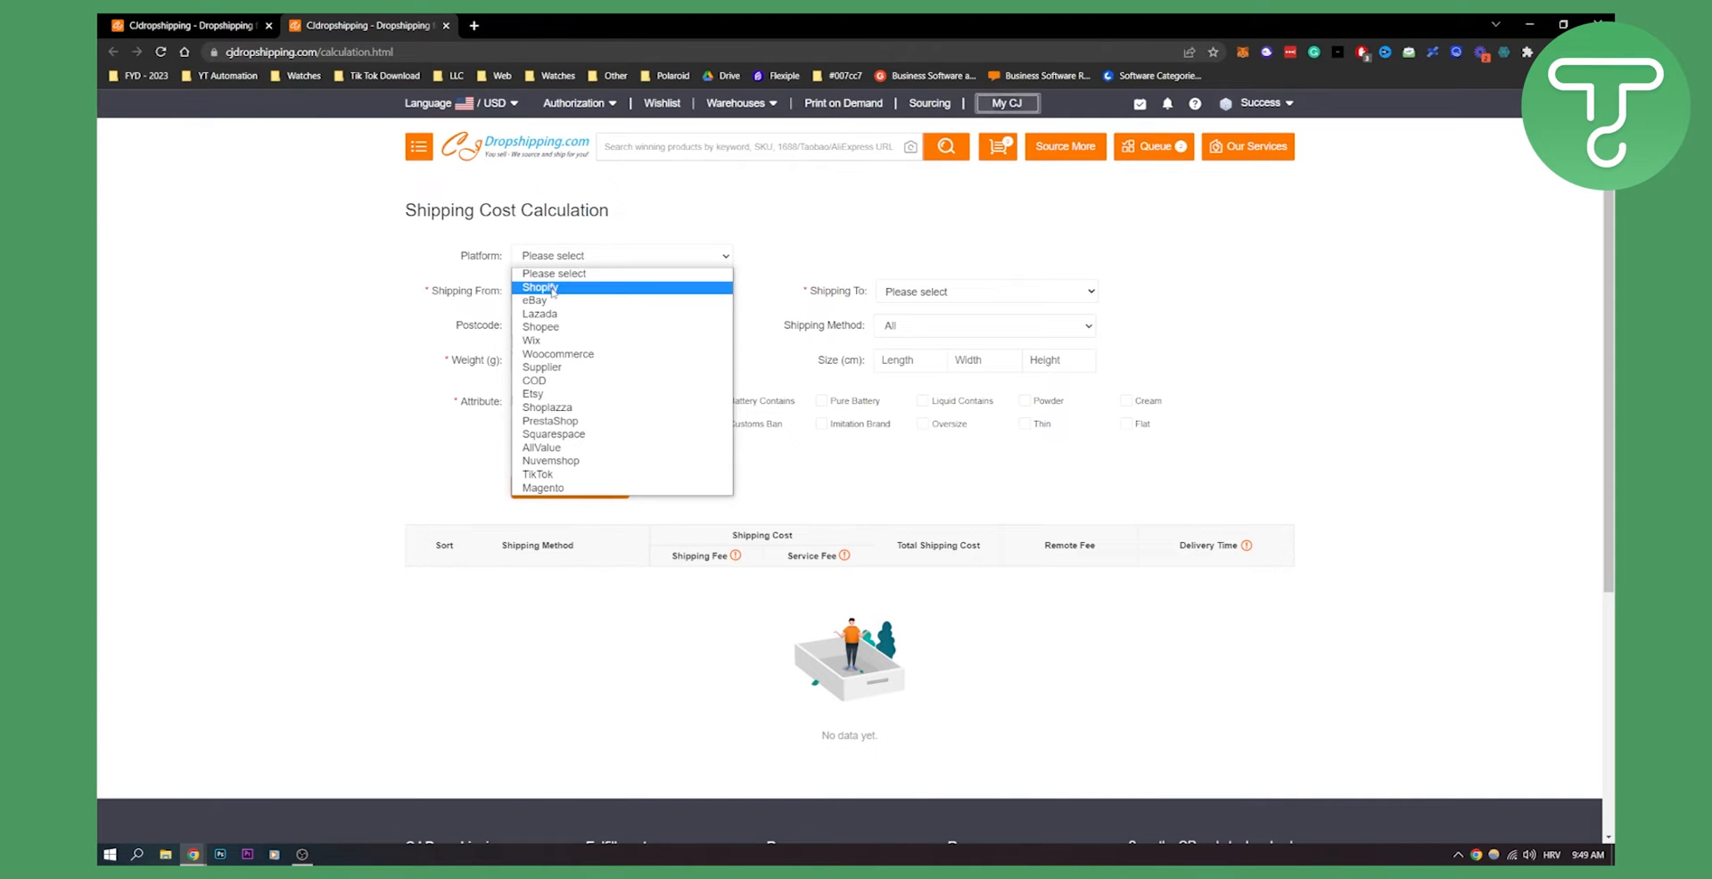
{"action": "left_click", "coordinate": [538, 287]}
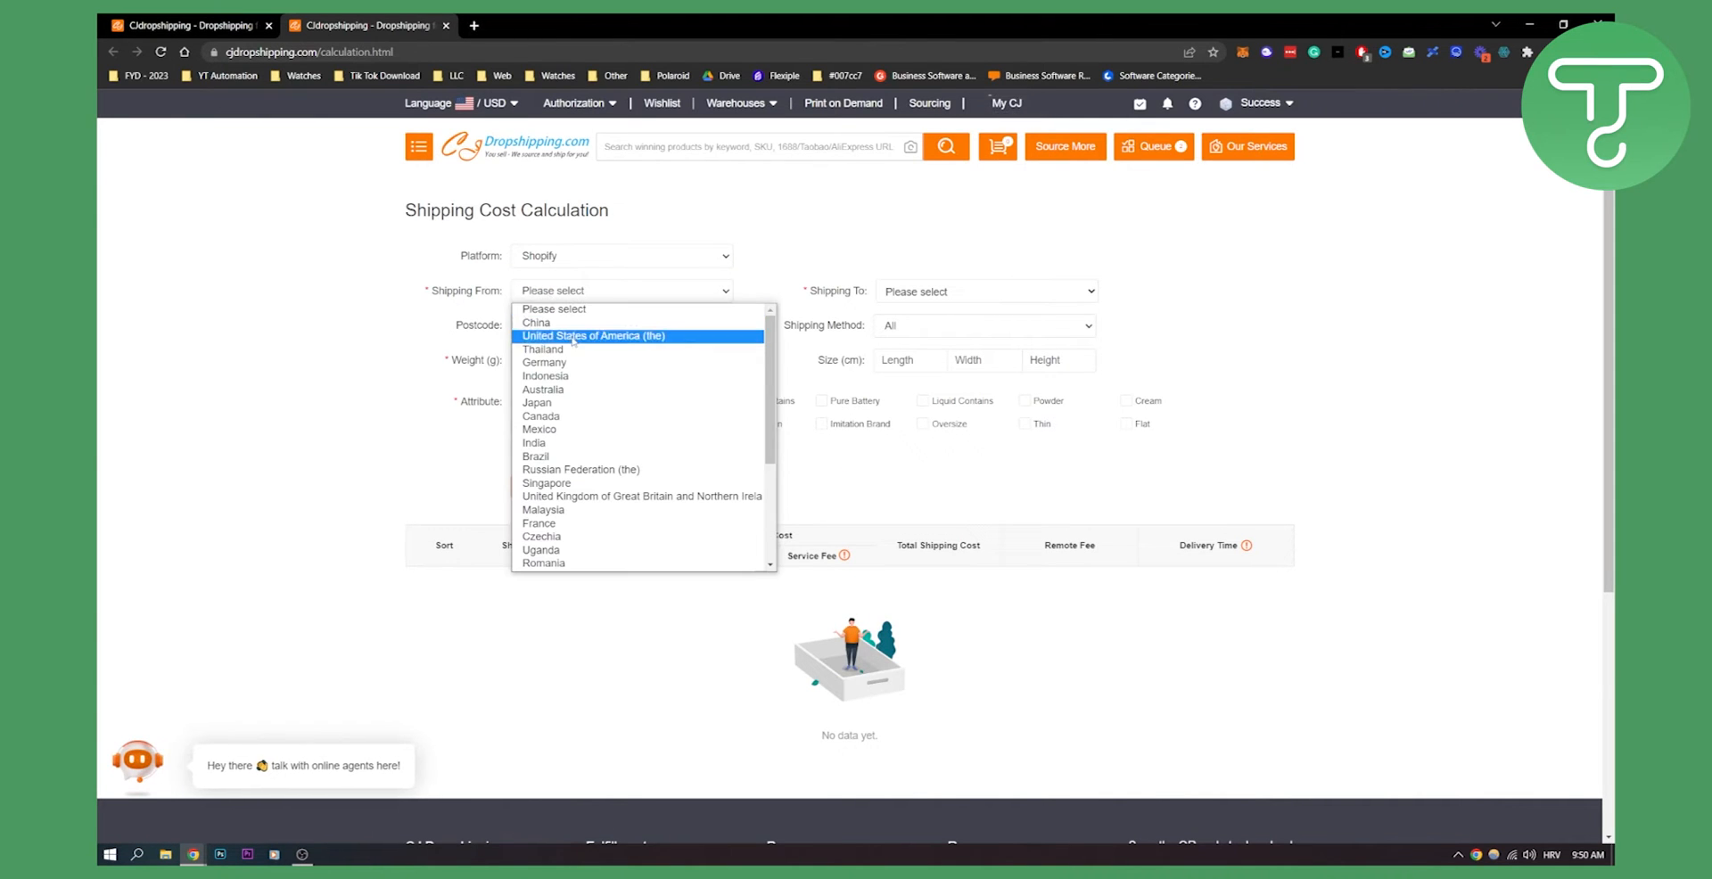
{"action": "left_click", "coordinate": [536, 323]}
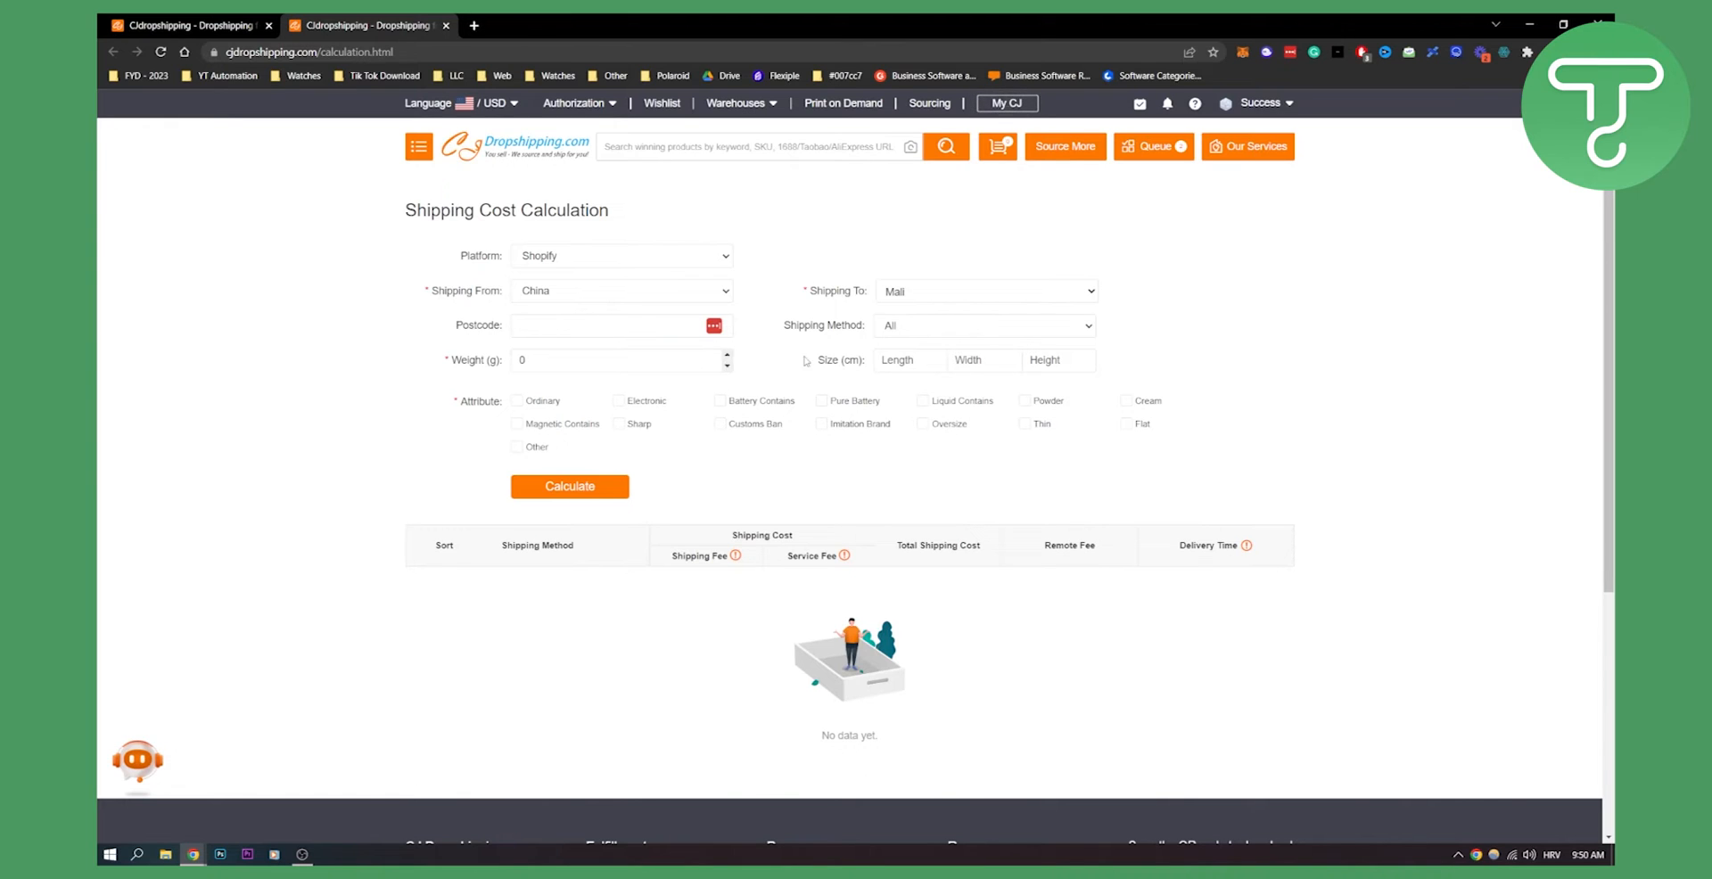
{"action": "left_click", "coordinate": [982, 291]}
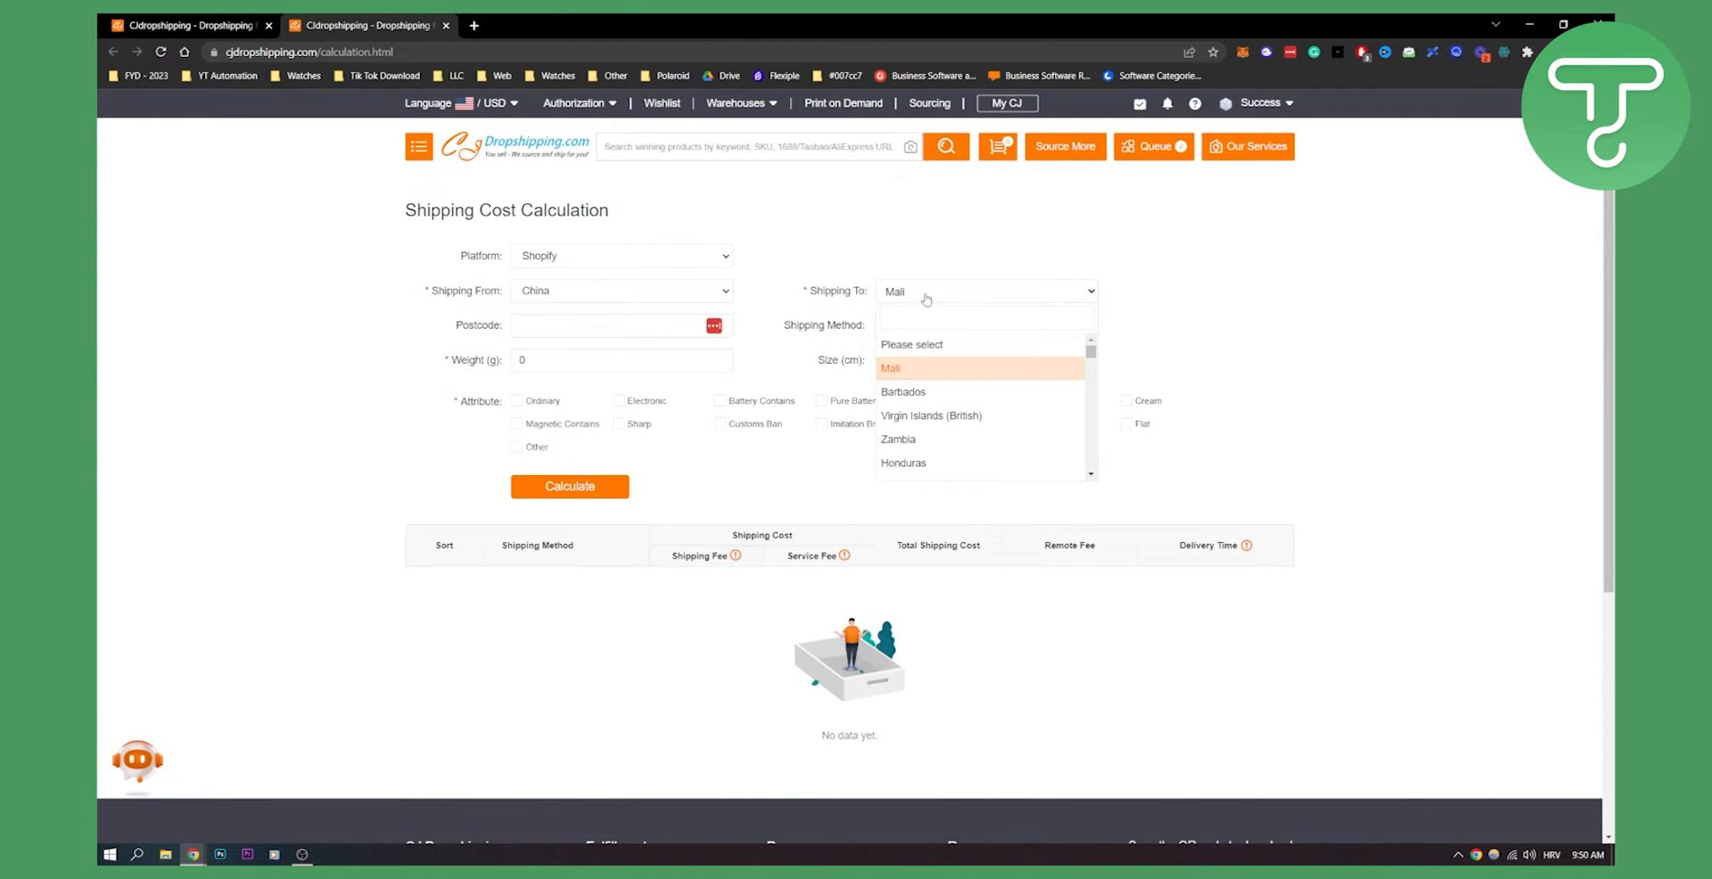
{"action": "mouse_move", "coordinate": [1192, 302]}
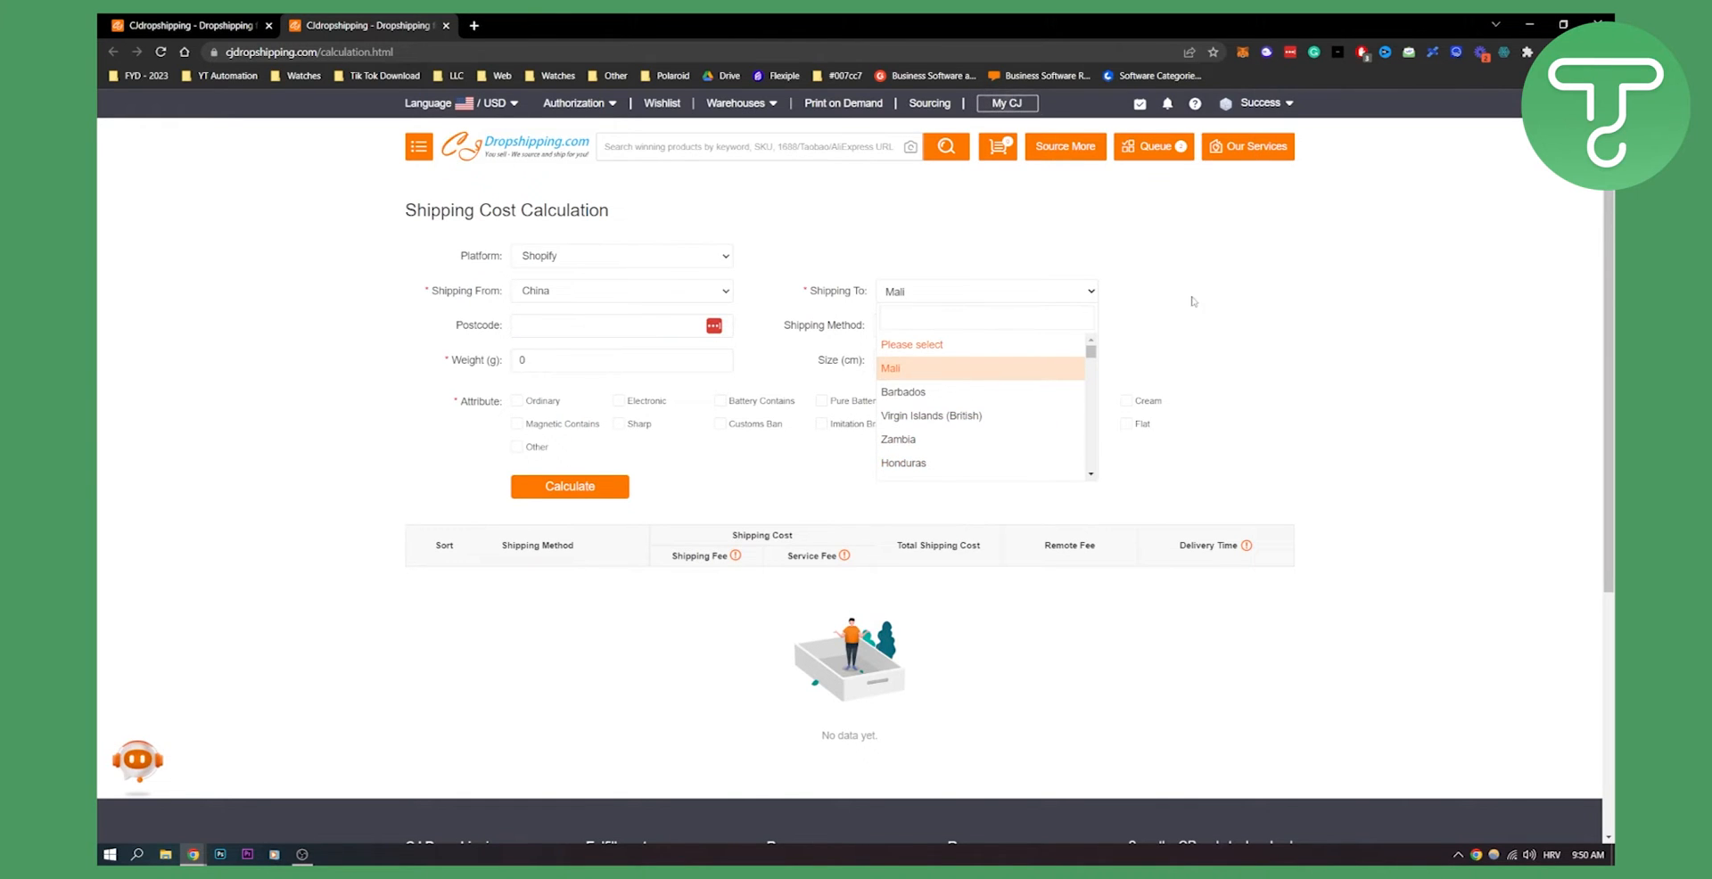
{"action": "left_click", "coordinate": [983, 325]}
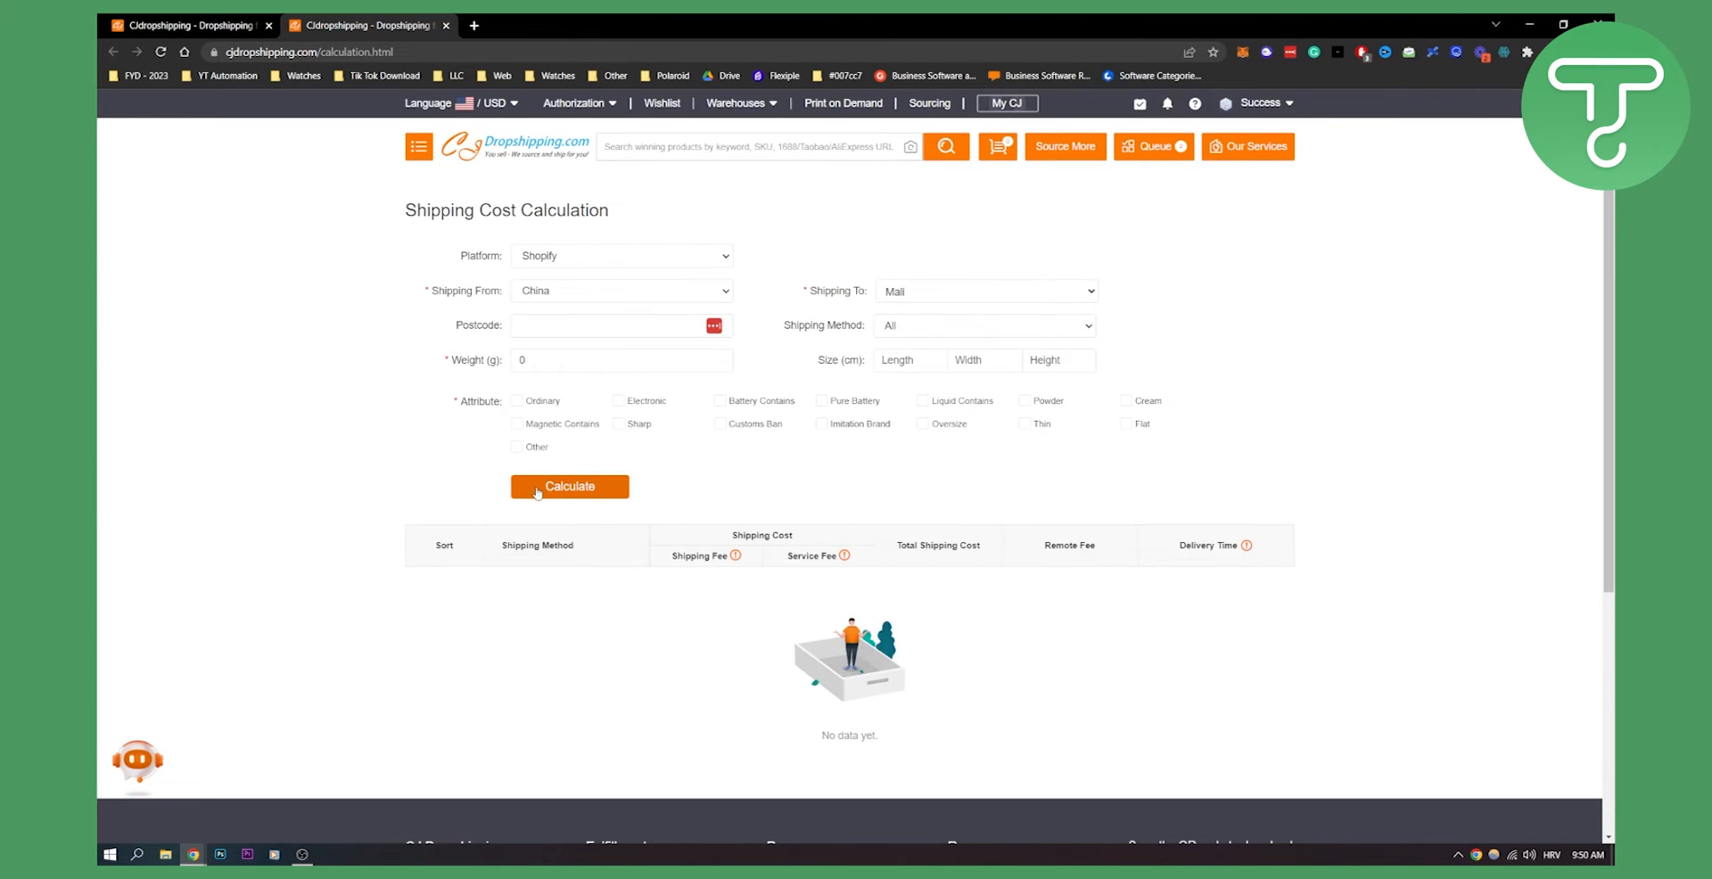
{"action": "mouse_move", "coordinate": [816, 567]}
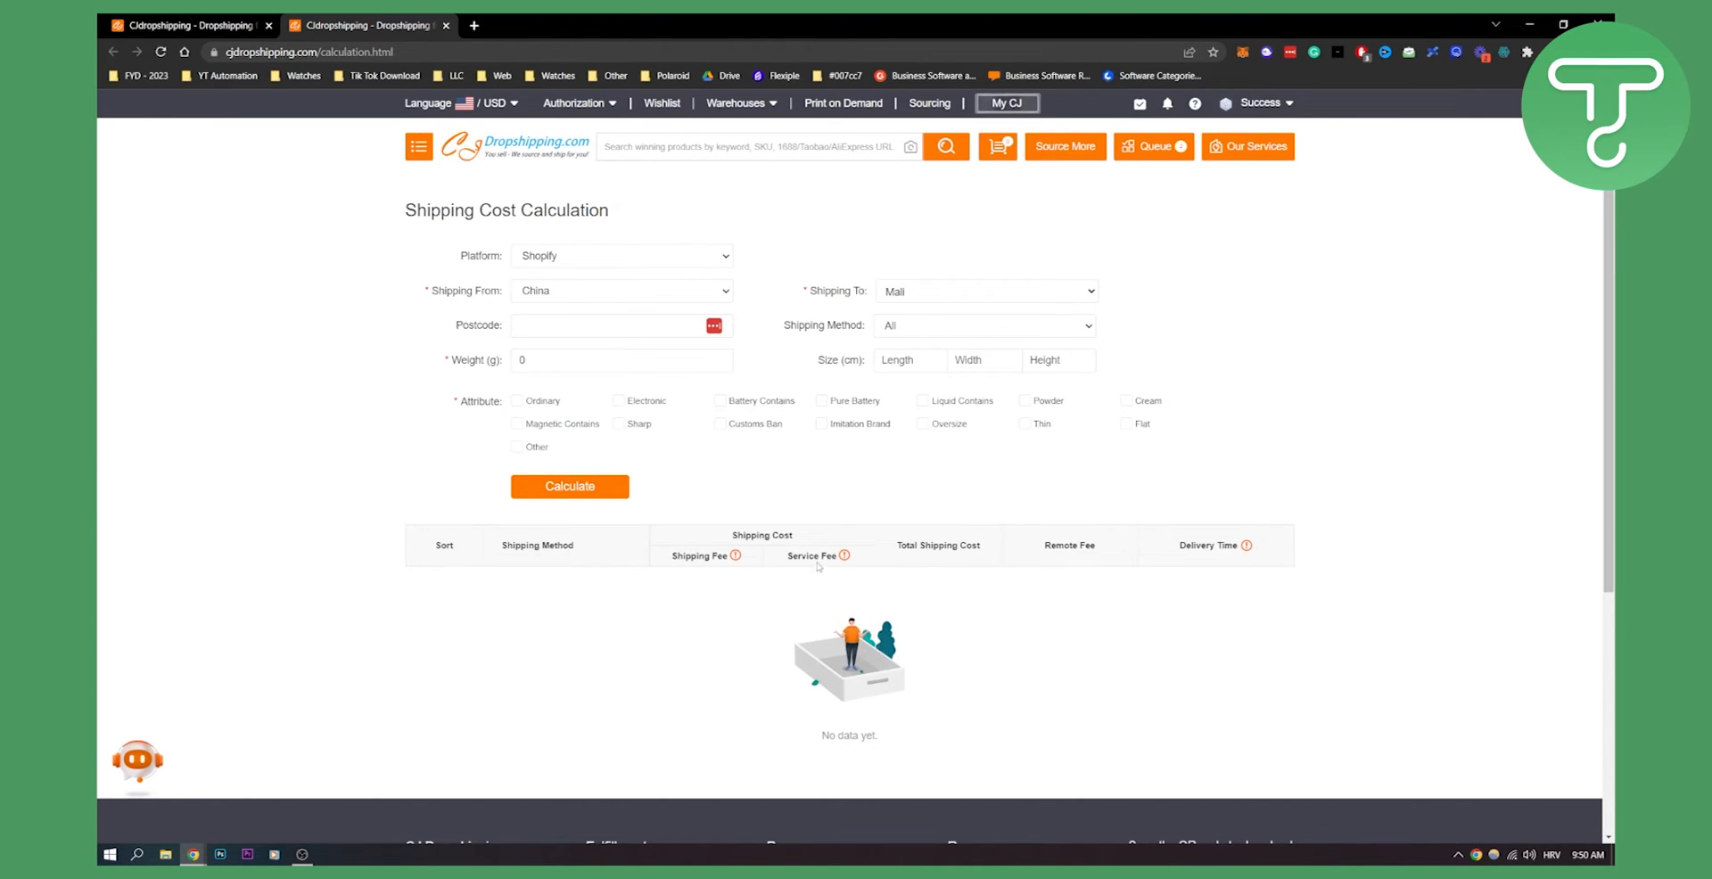
{"action": "mouse_move", "coordinate": [945, 543]}
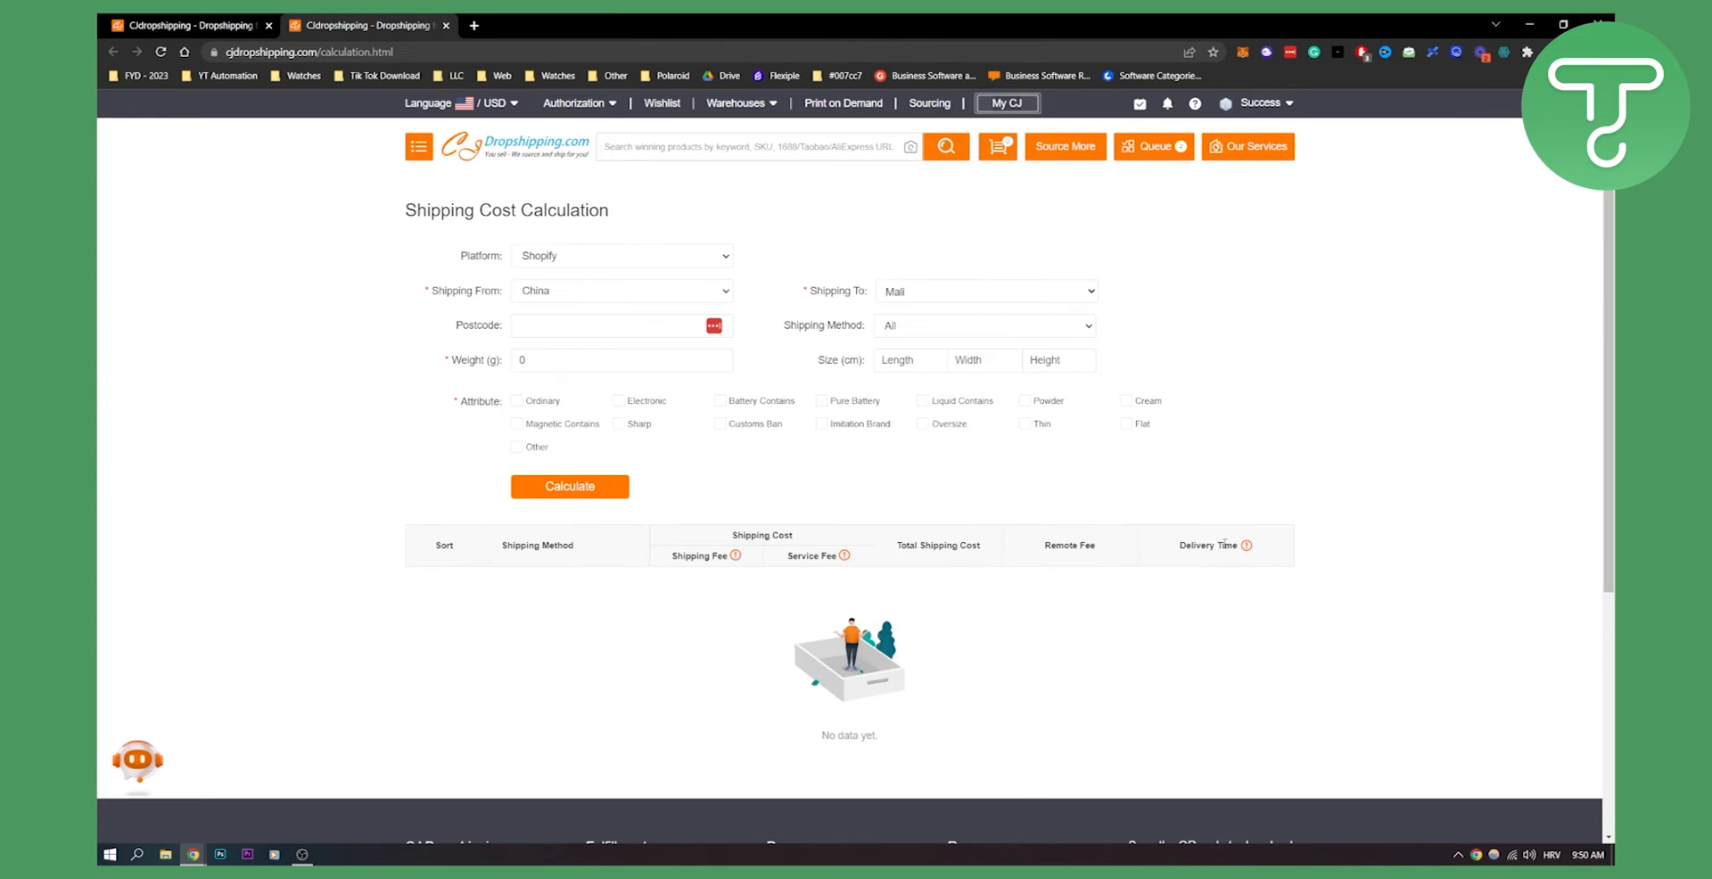
{"action": "scroll", "scroll_direction": "down", "scroll_amount": 3}
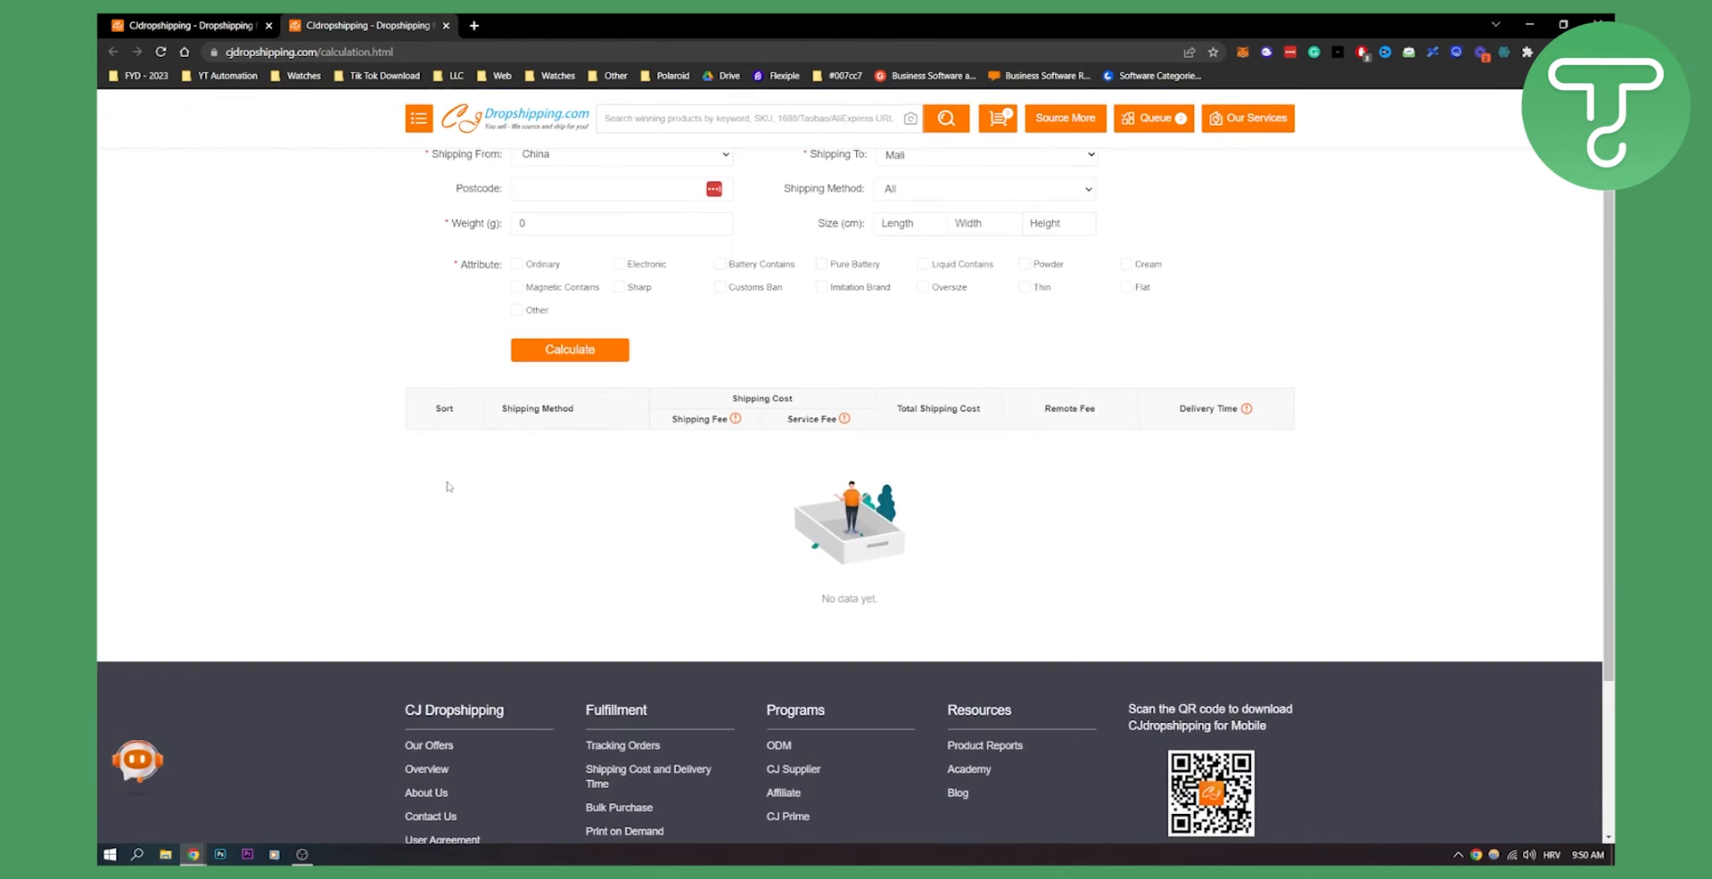
{"action": "scroll", "scroll_direction": "up", "scroll_amount": 3}
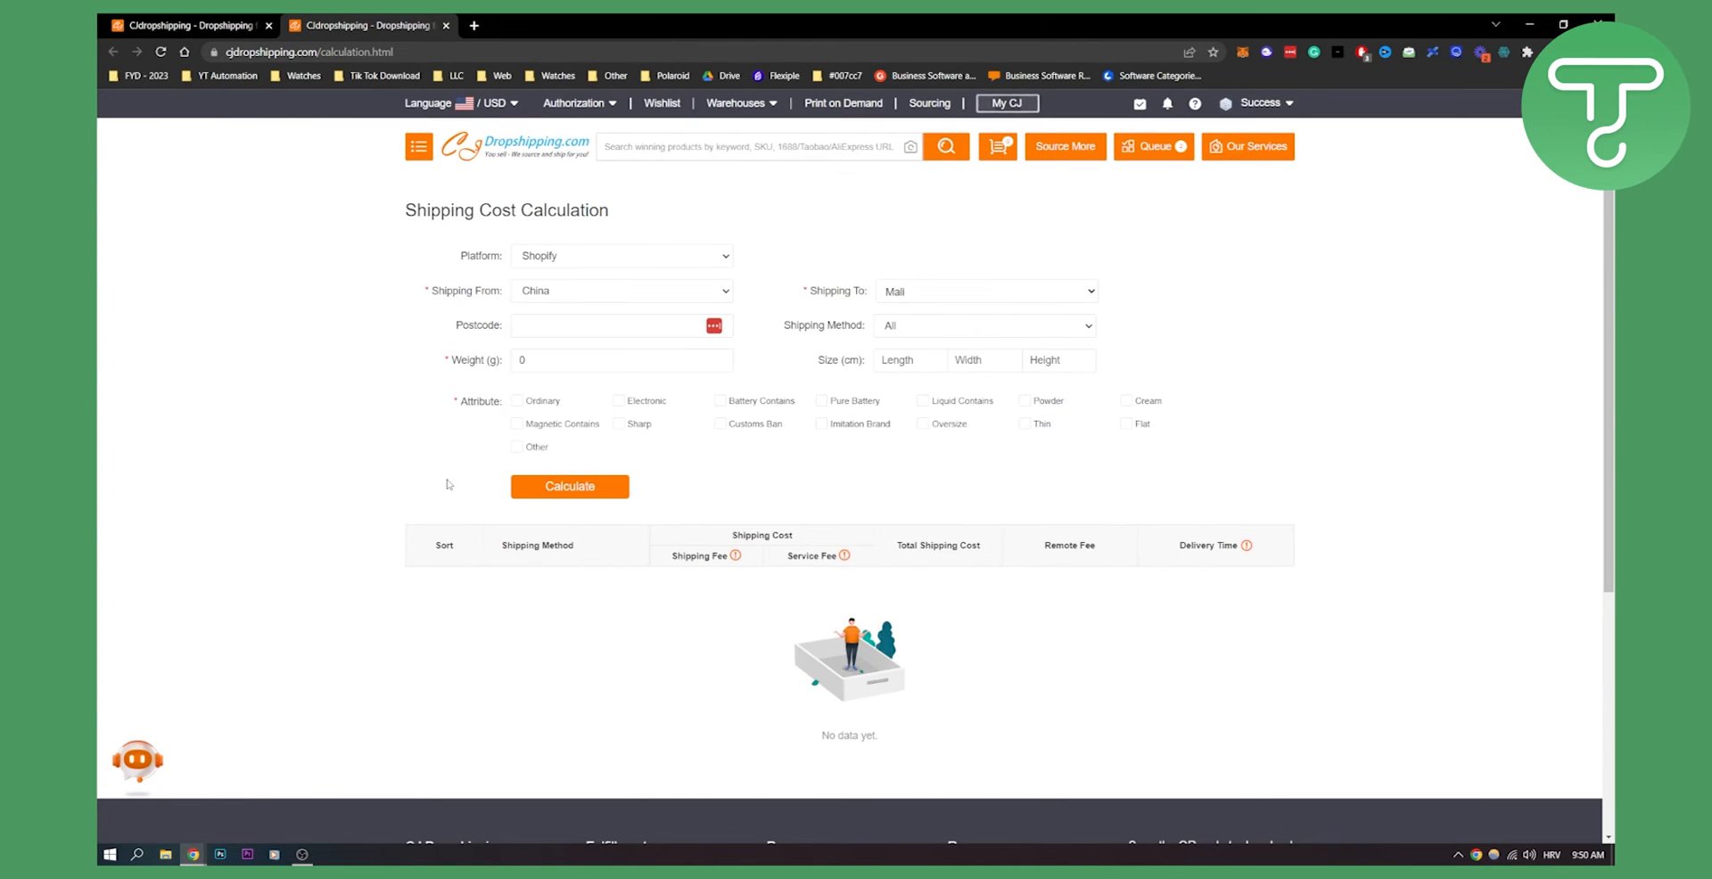
{"action": "mouse_move", "coordinate": [355, 415]}
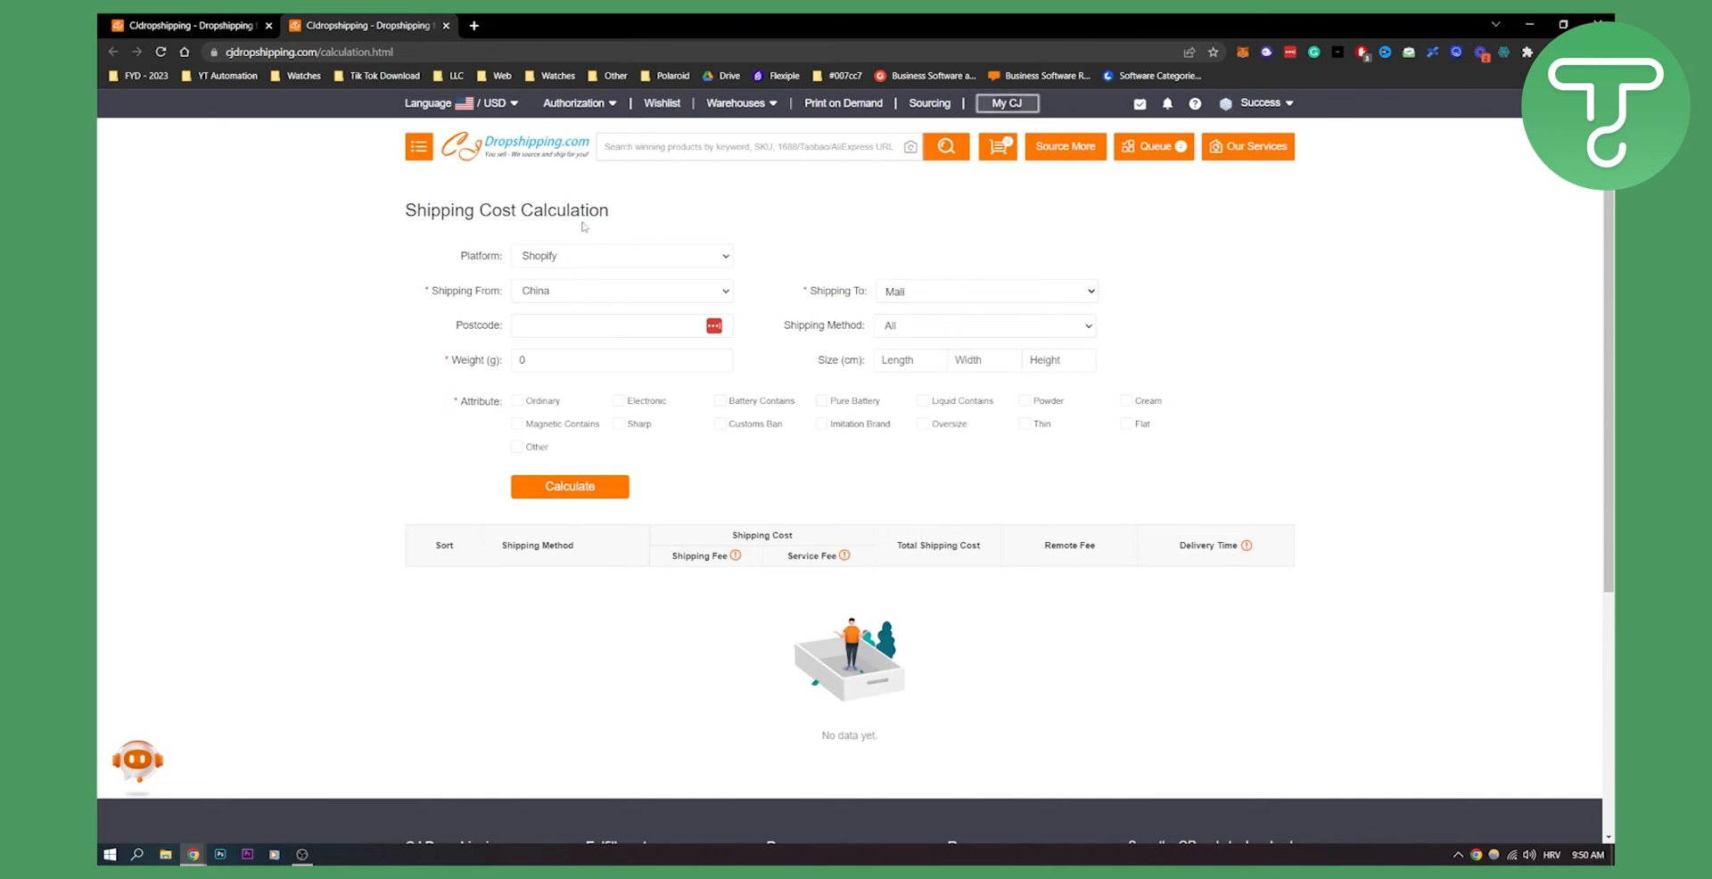
{"action": "mouse_move", "coordinate": [1275, 308]}
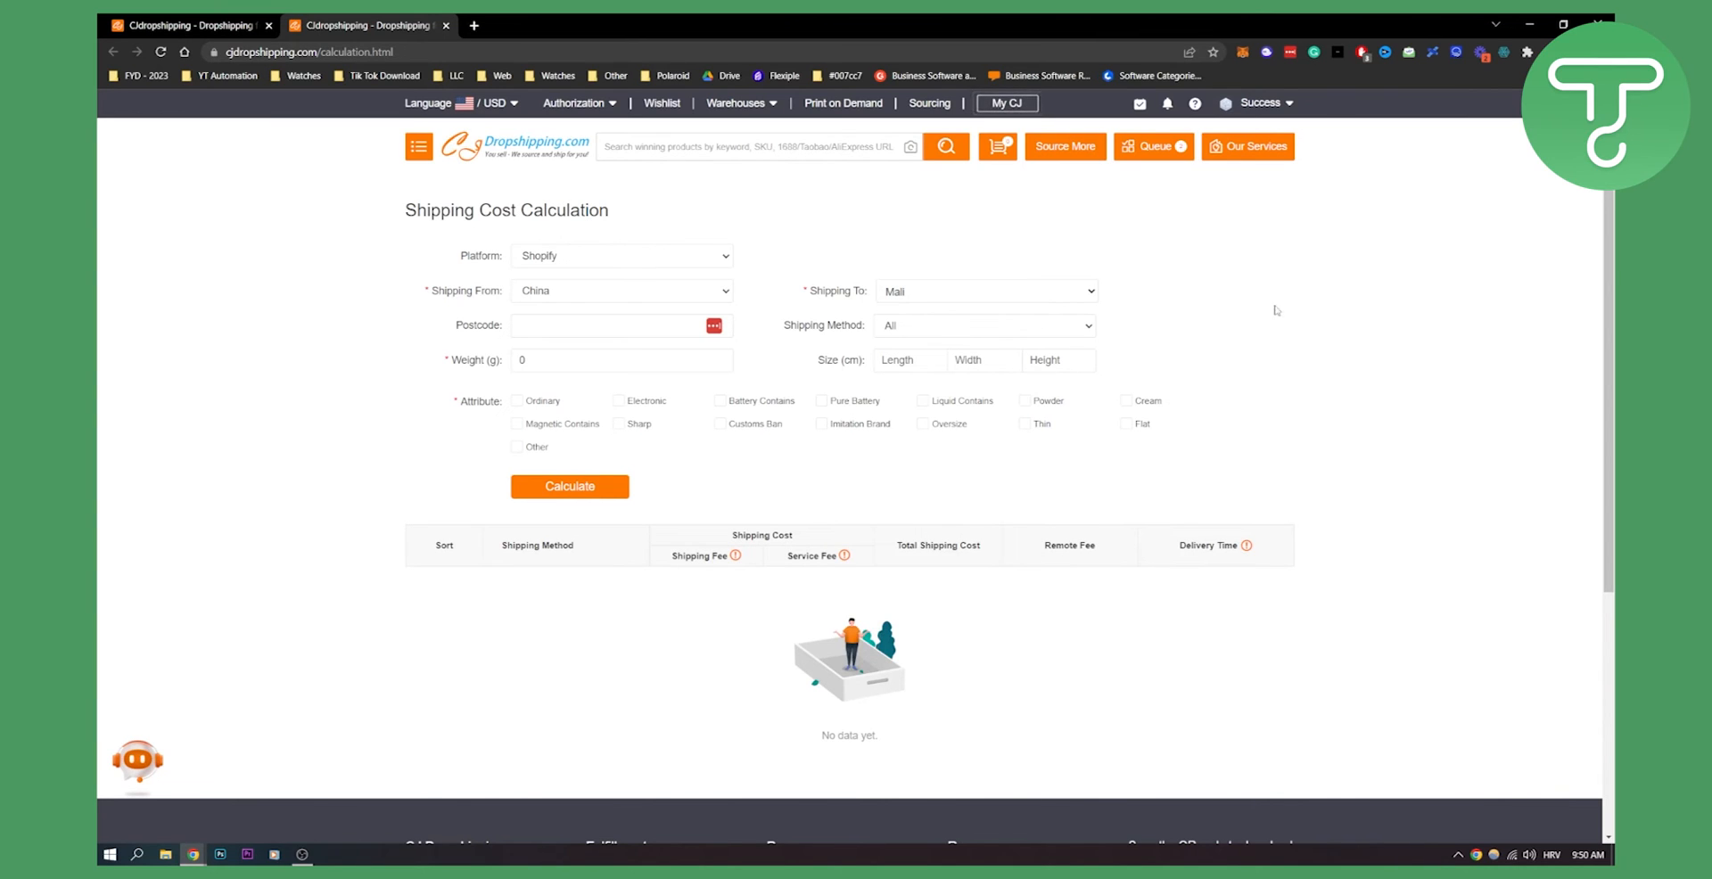